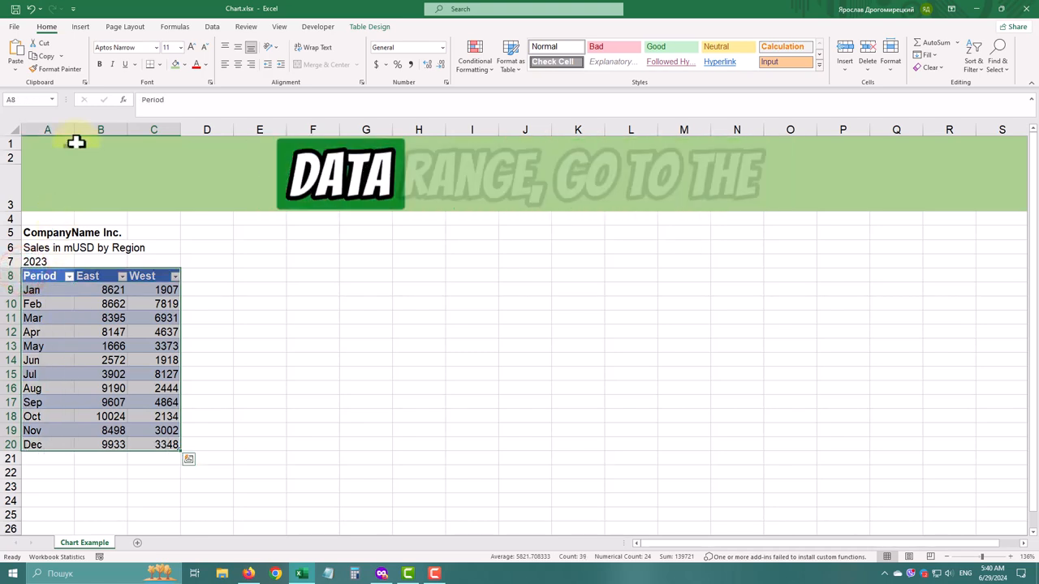
Insert a 2-D clustered column chart of the monthly East and West sales table
left_click(80, 26)
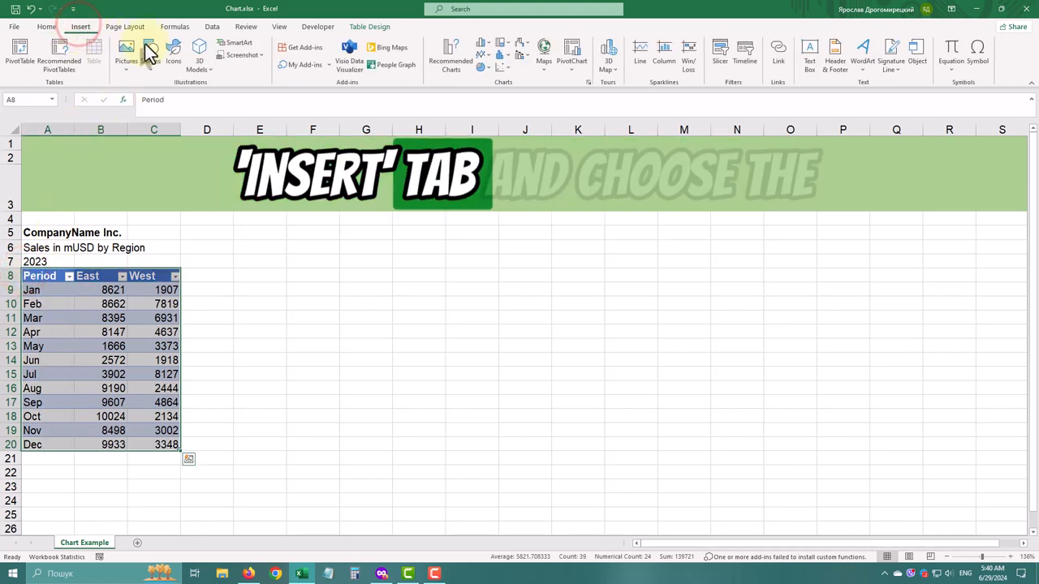
mouse_move(481, 45)
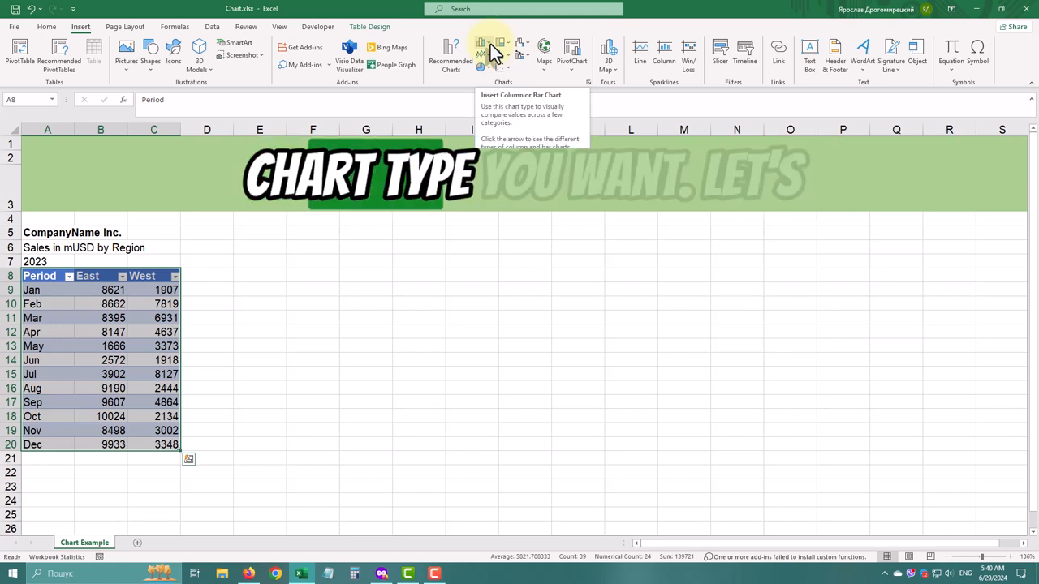
left_click(485, 47)
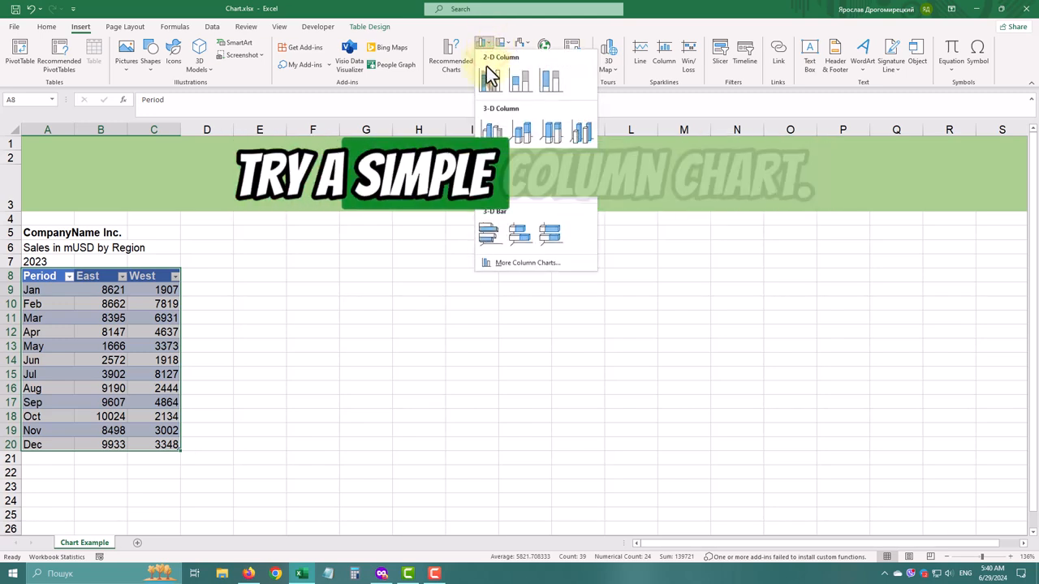
left_click(491, 80)
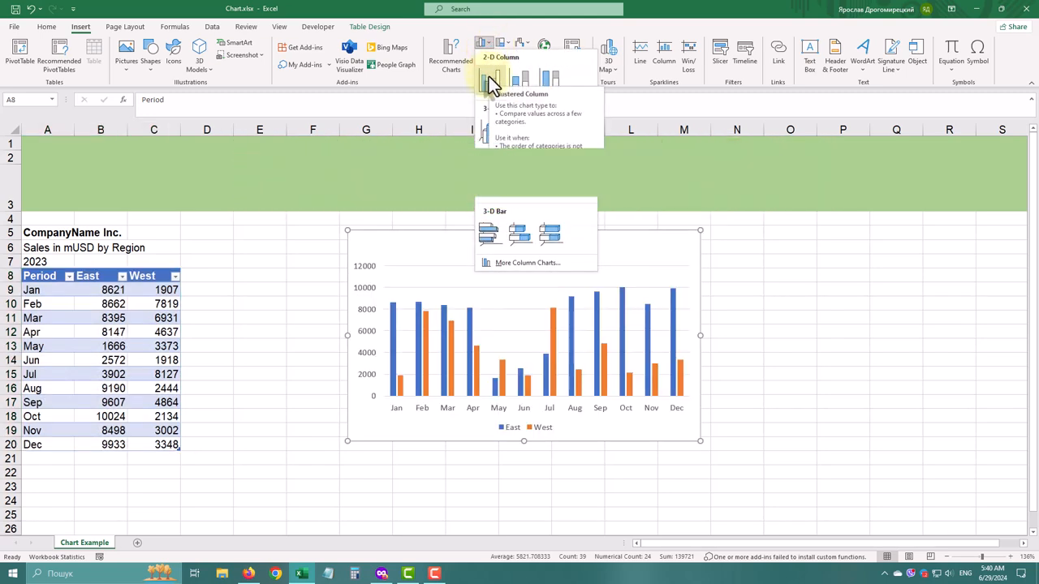
Select the new sales chart and widen it across columns E to R
left_click(490, 77)
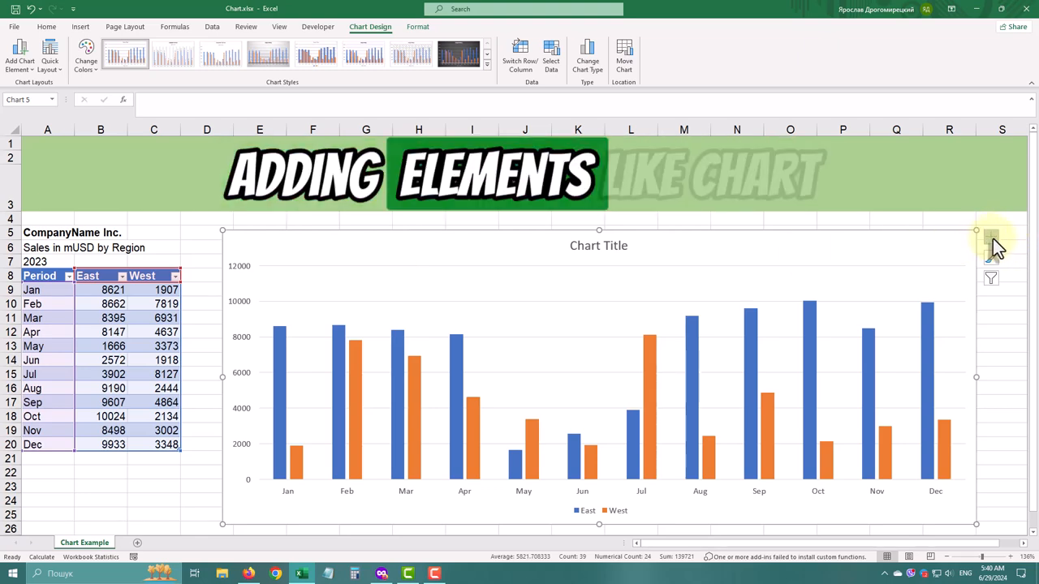
Turn on axis titles and label them 'Sales in mUSD' (vertical) and '2023' (horizontal)
left_click(991, 237)
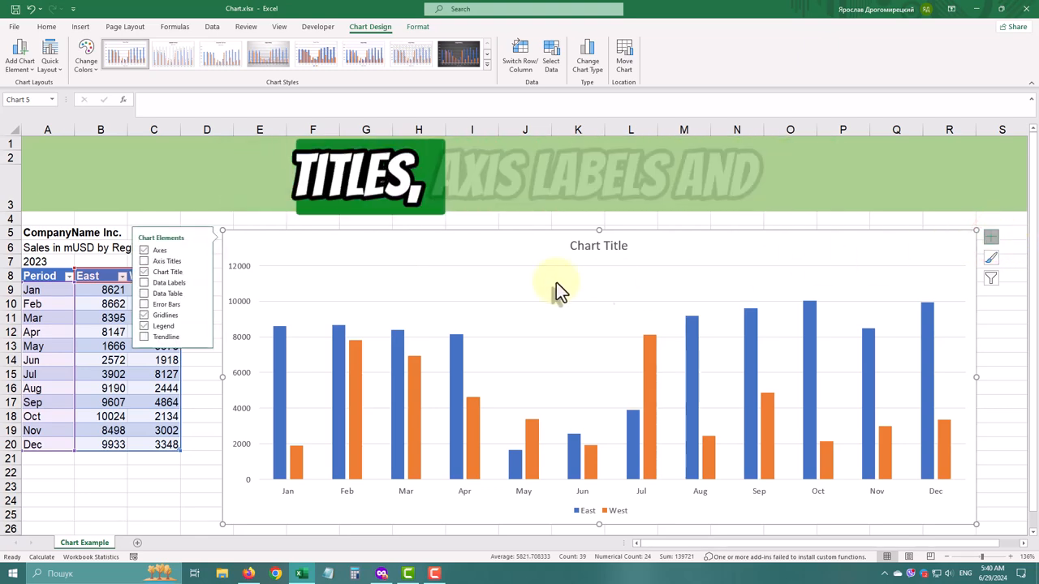
left_click(144, 261)
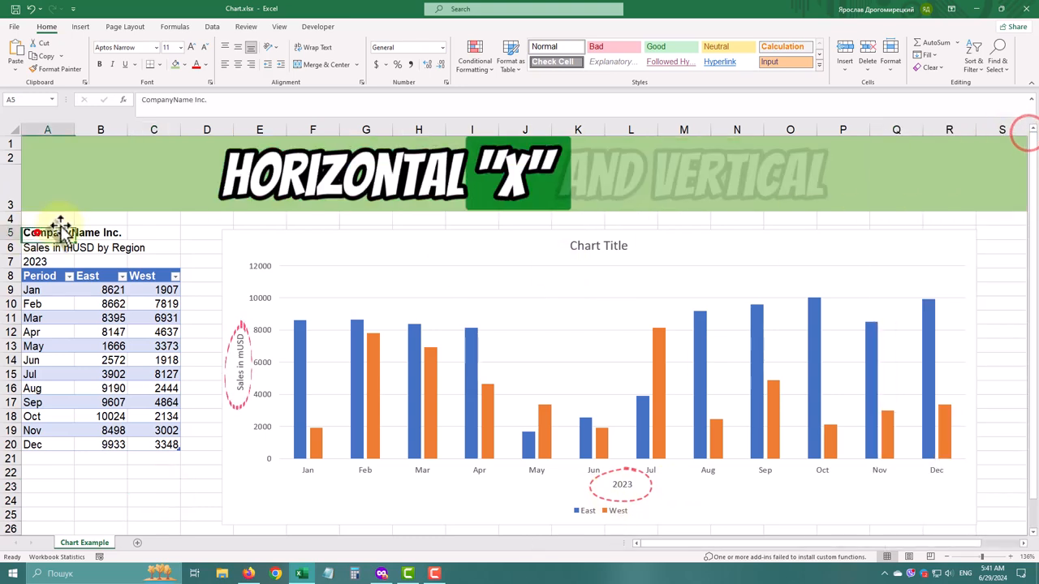
Retitle the chart 'CompanyName Inc. - Sales in mUSD by Region' and turn on data labels
left_click(598, 246)
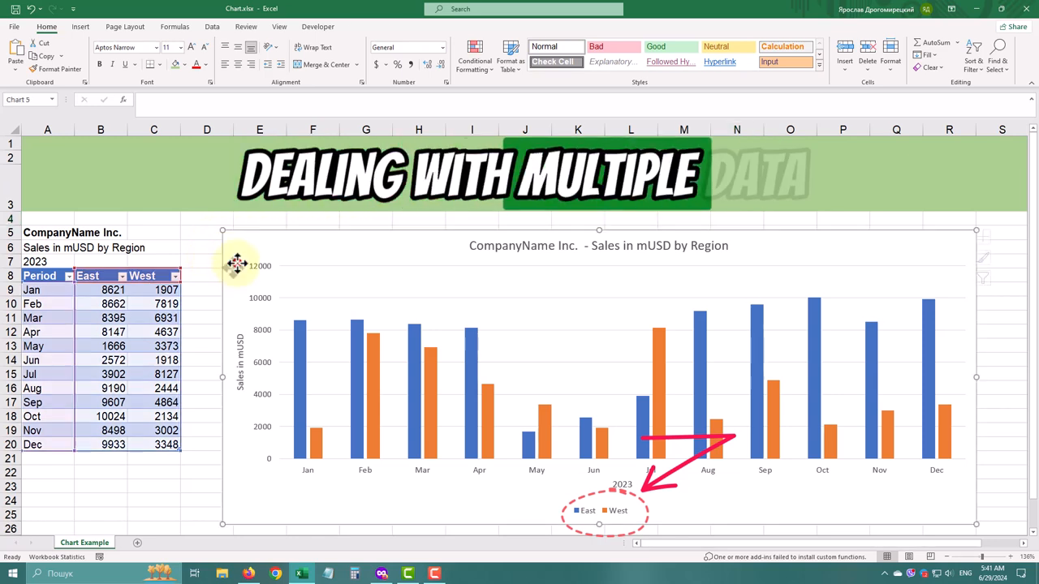
left_click(989, 239)
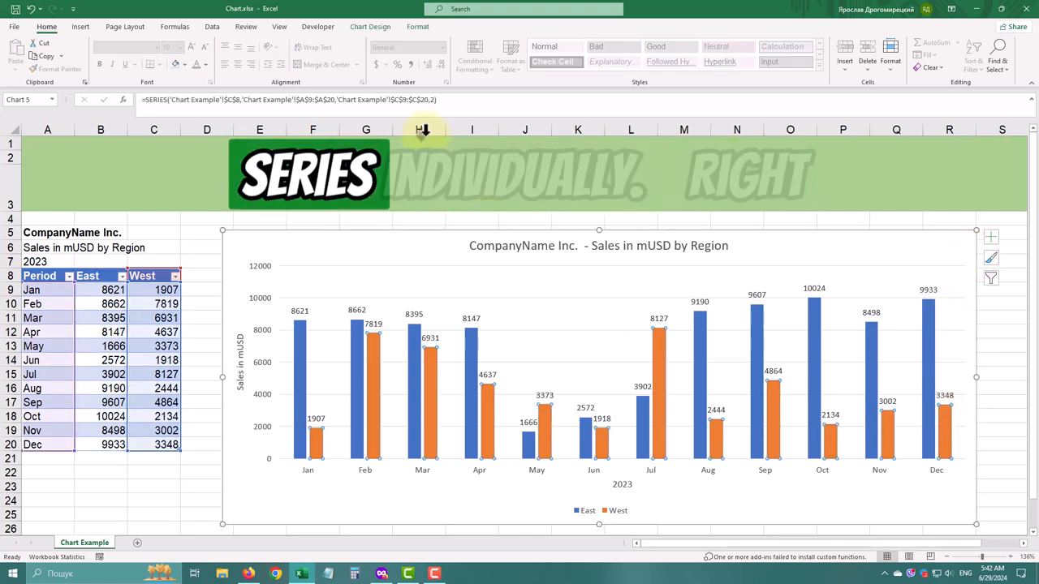
Change the West series column fill from orange to yellow
left_click(870, 341)
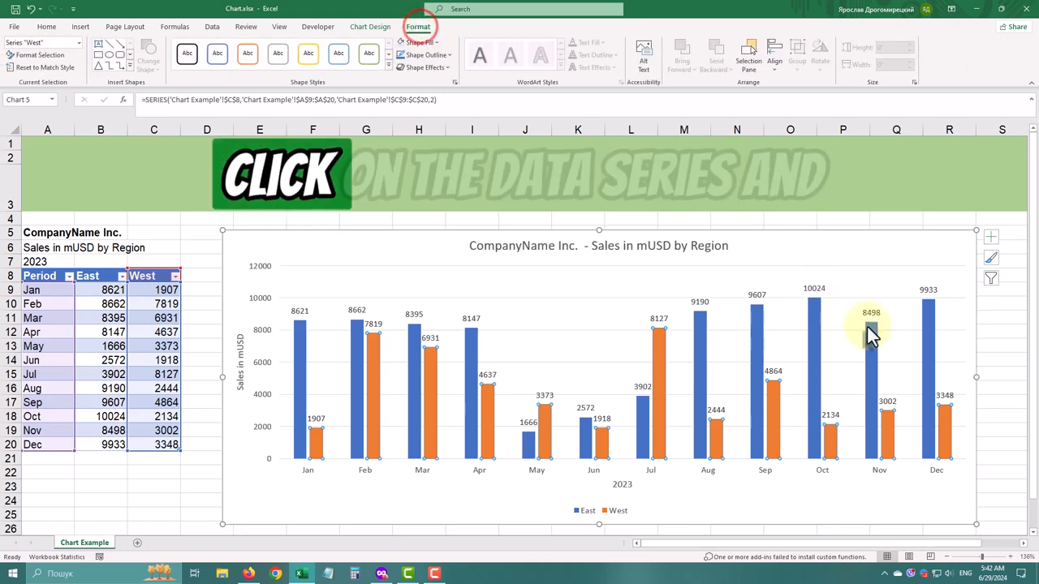
right_click(871, 335)
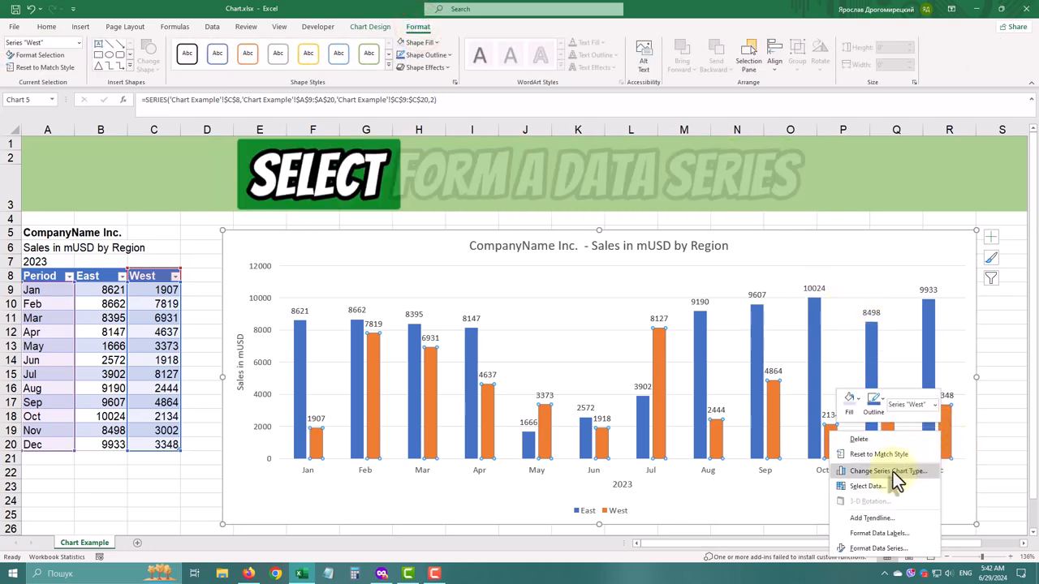
left_click(849, 398)
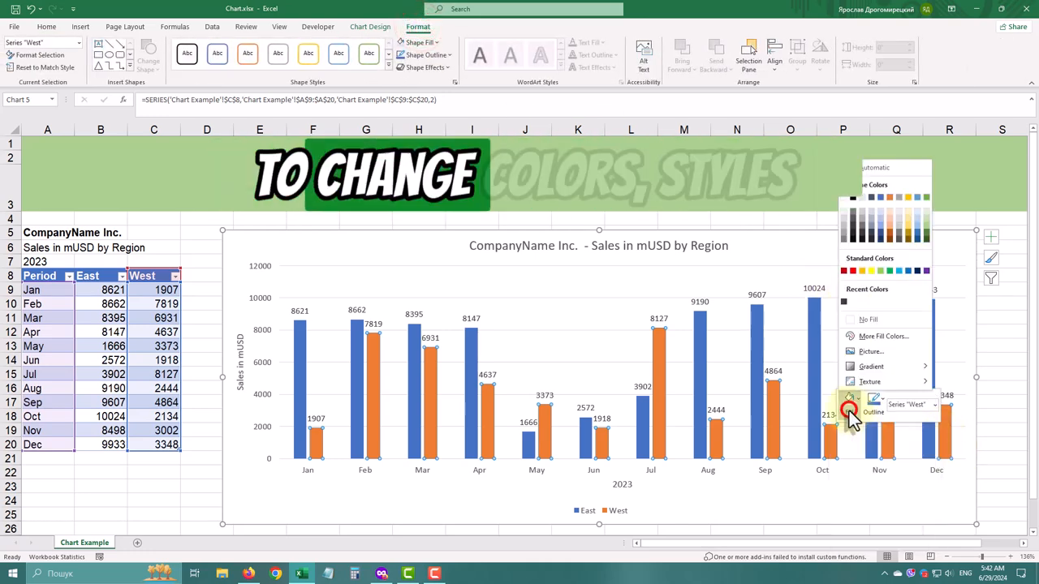
left_click(915, 227)
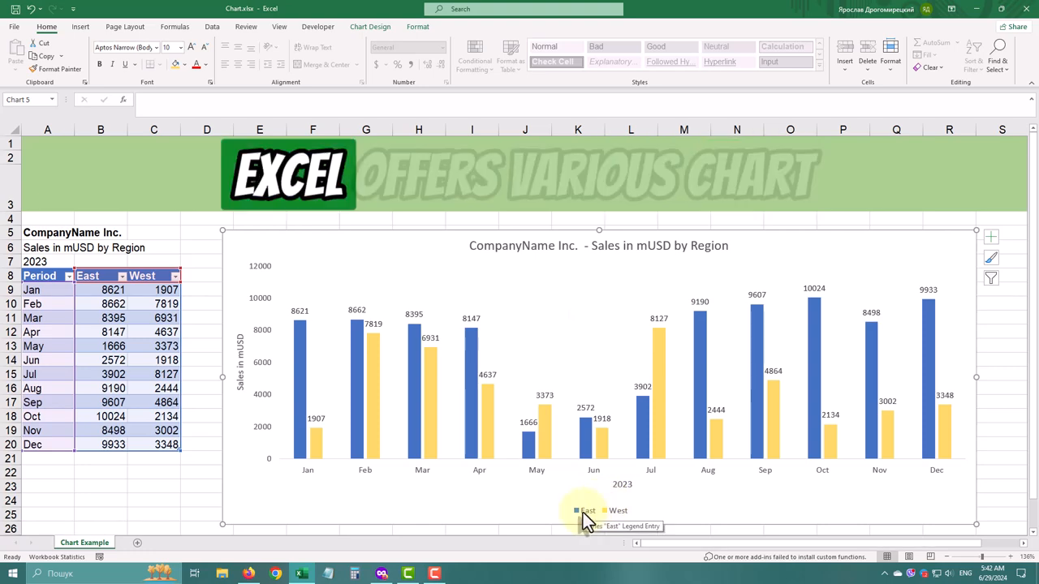
Set the East/West legend position to Top in the Format Legend pane
right_click(588, 511)
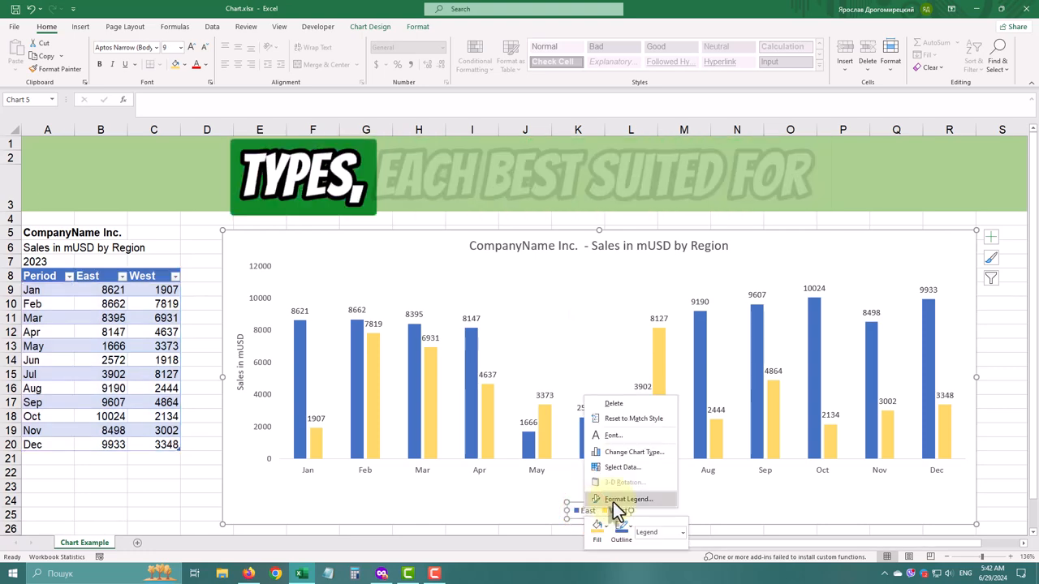
left_click(627, 499)
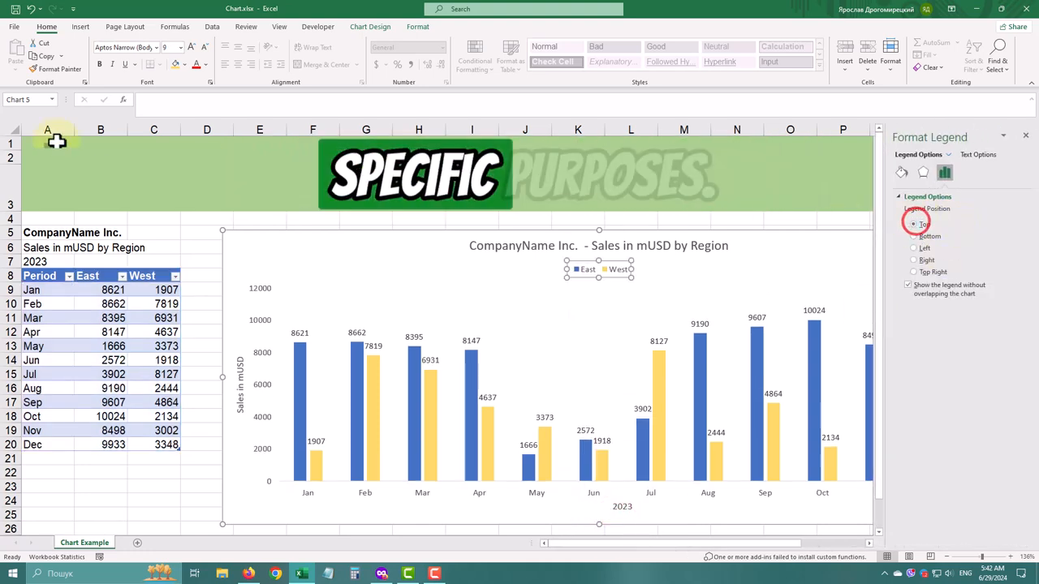
left_click(598, 245)
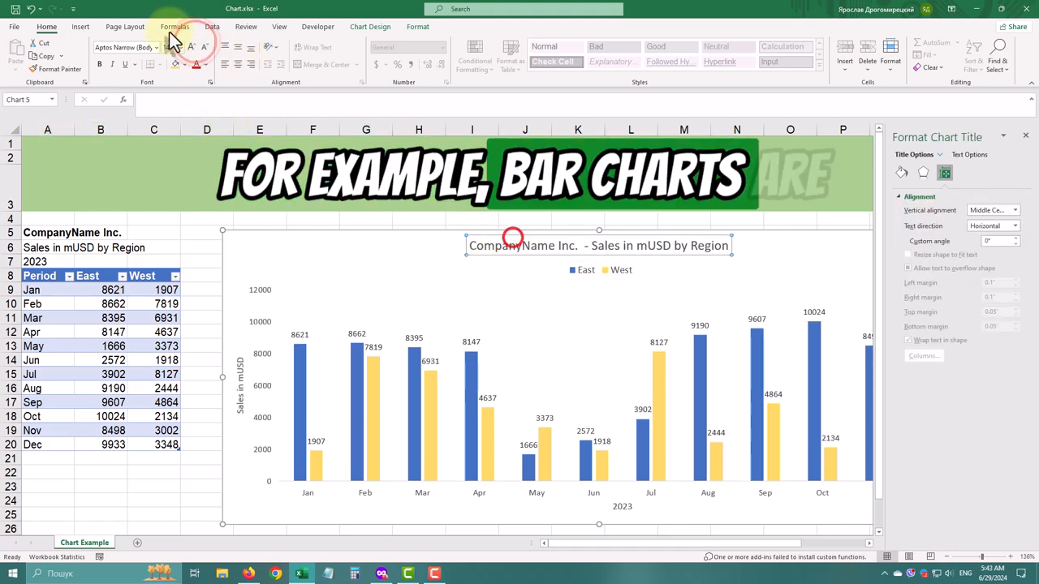